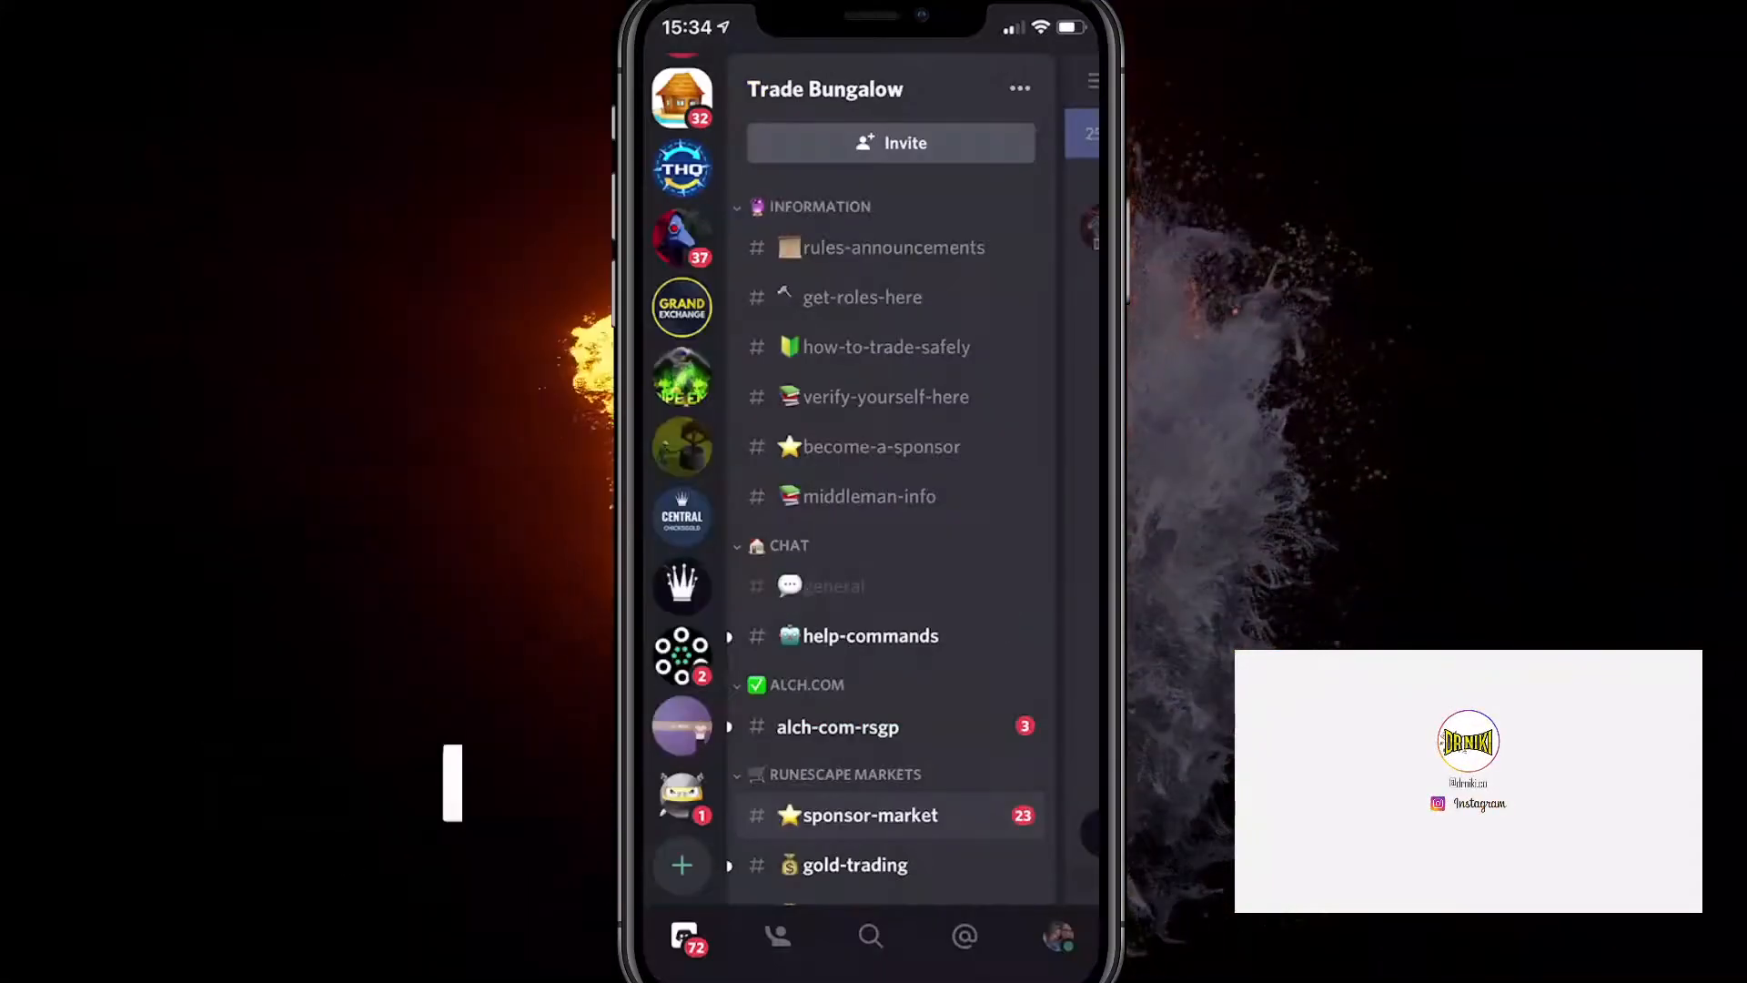
# Open Discord's User Settings from the profile avatar tab
pyautogui.click(1056, 936)
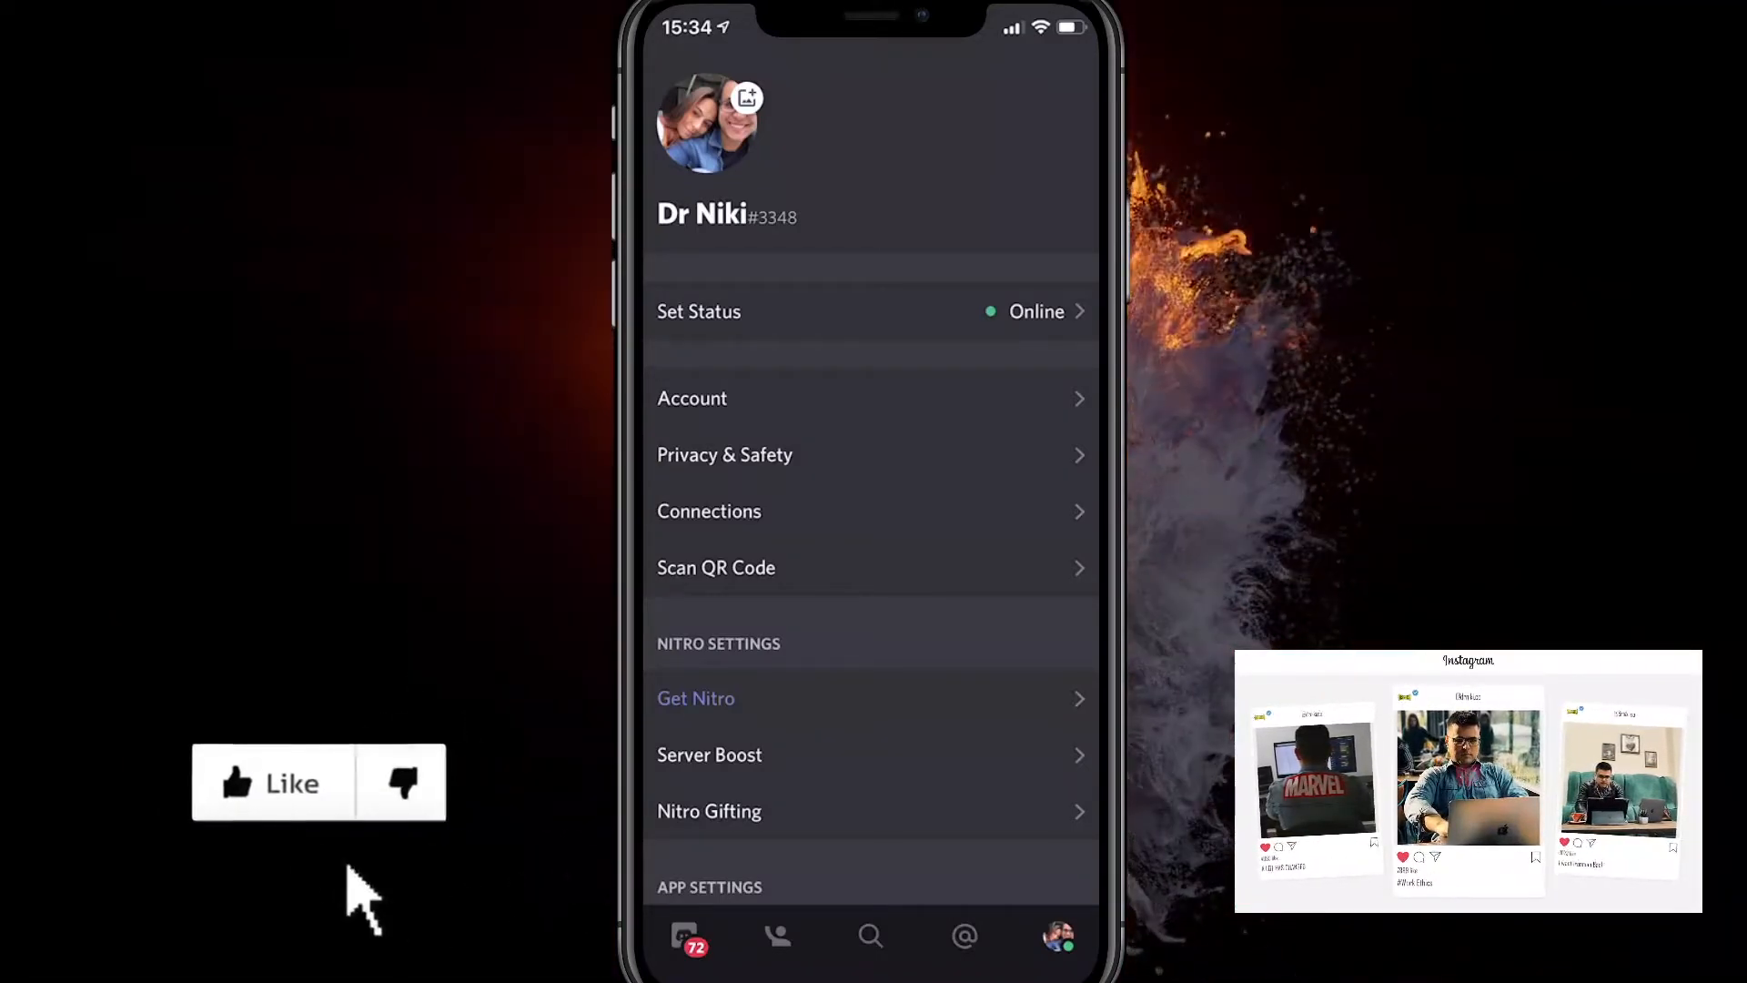
# Return to the Dr Niki - Youtube server and open its general channel
pyautogui.click(273, 784)
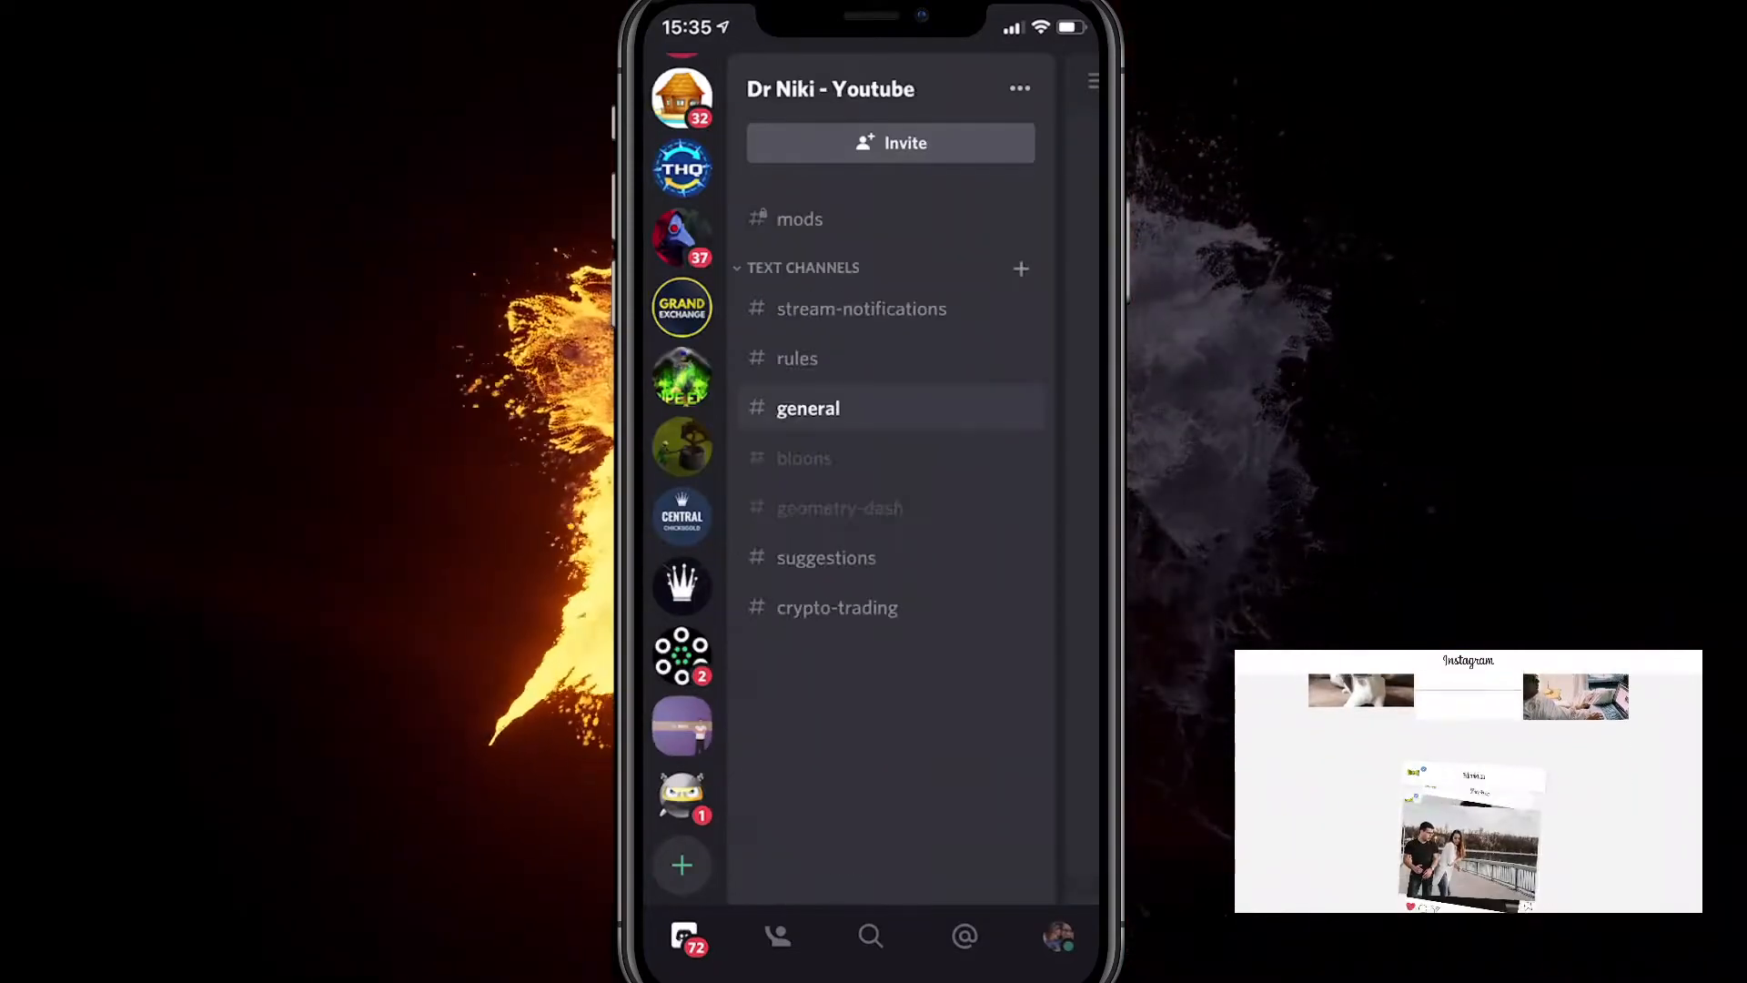
pyautogui.click(808, 408)
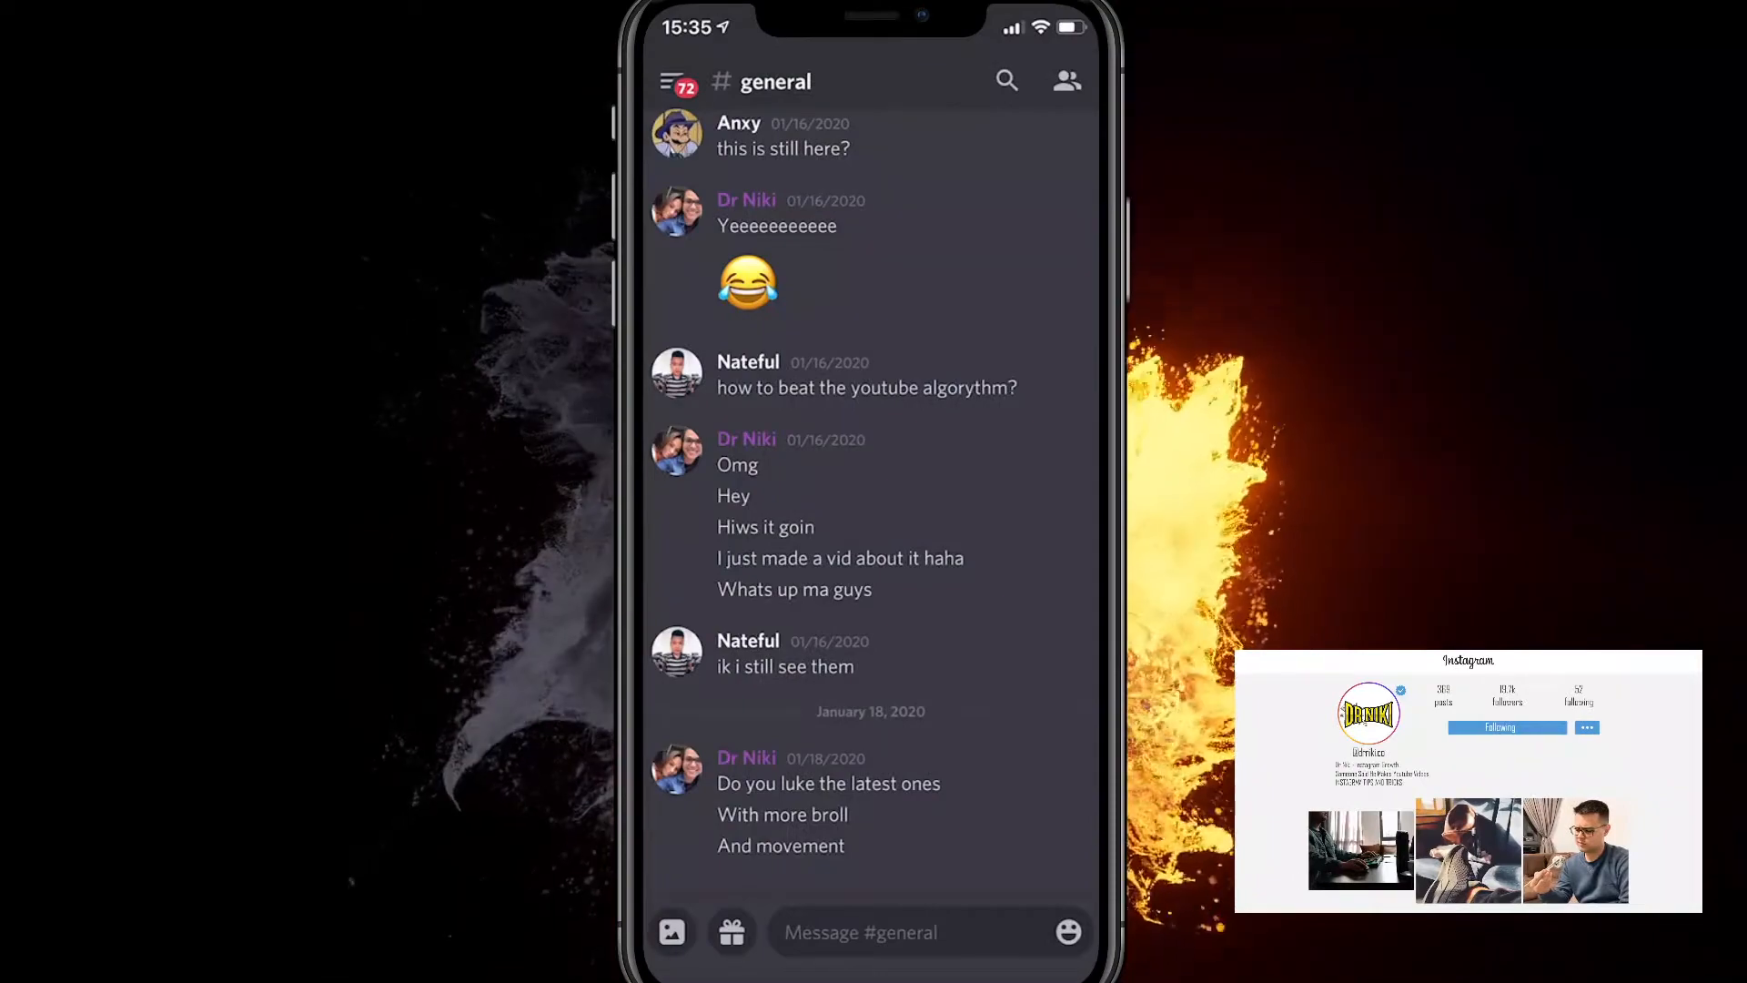
# Switch on 'Display on profile' for the Spotify connection, then return to User Settings
pyautogui.click(676, 131)
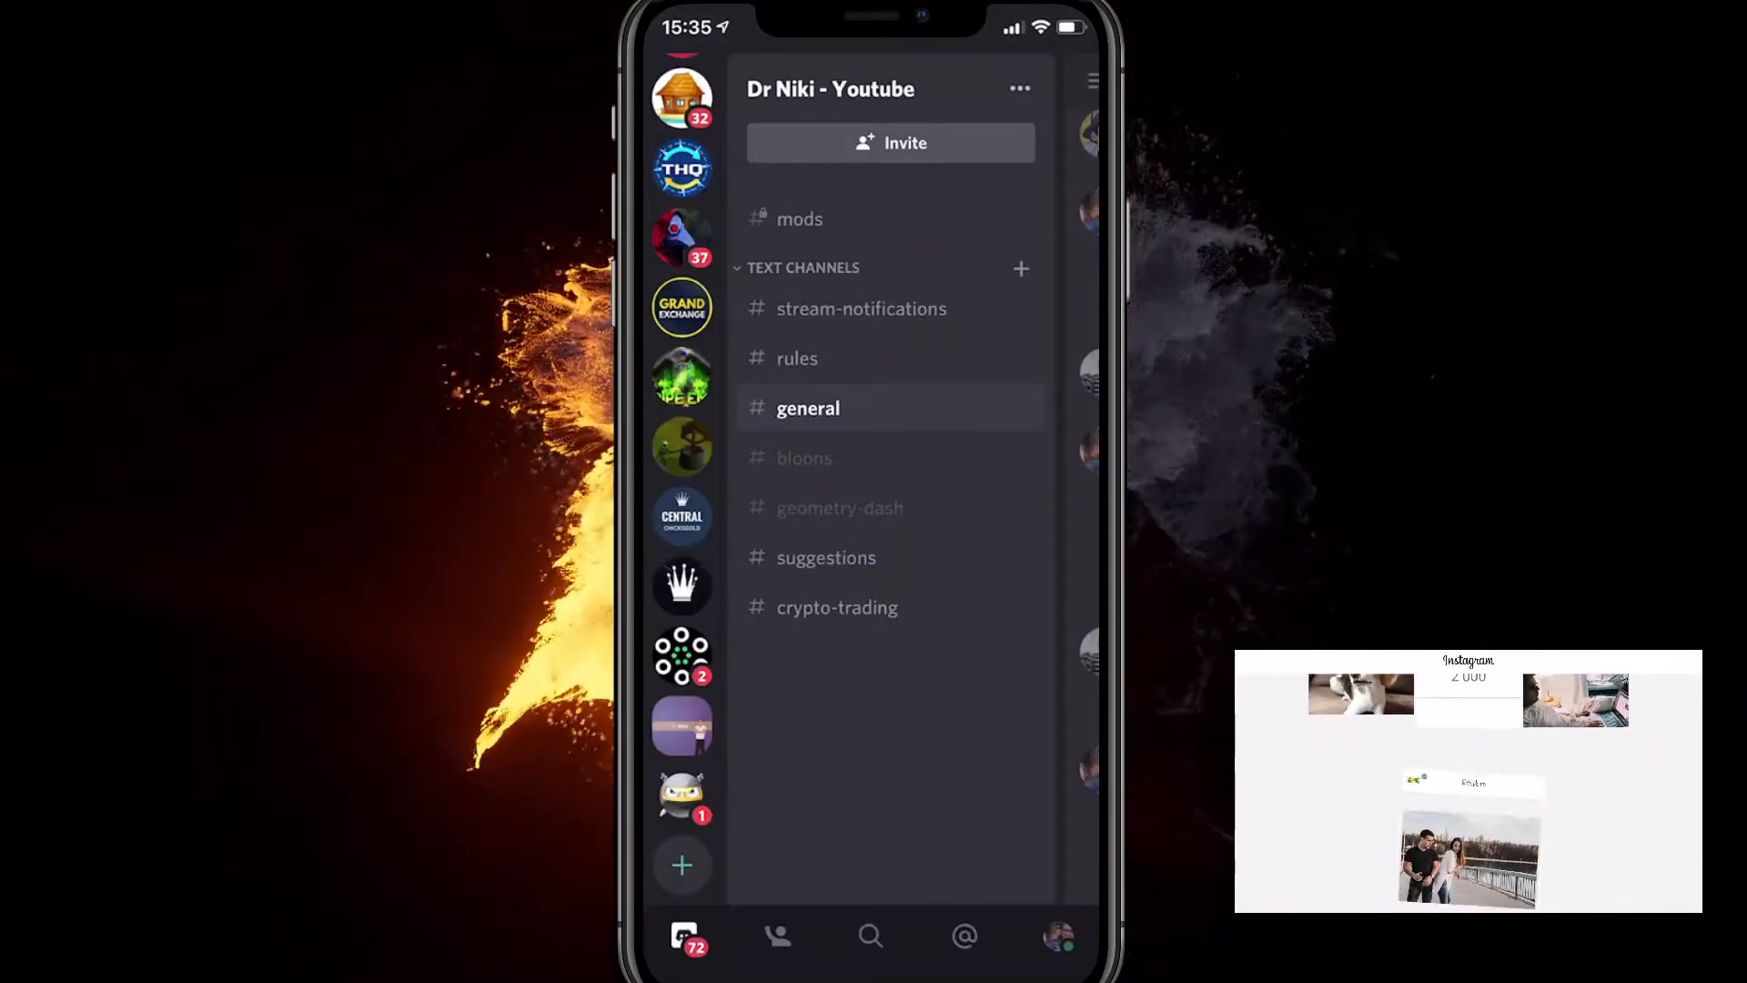
pyautogui.click(1057, 937)
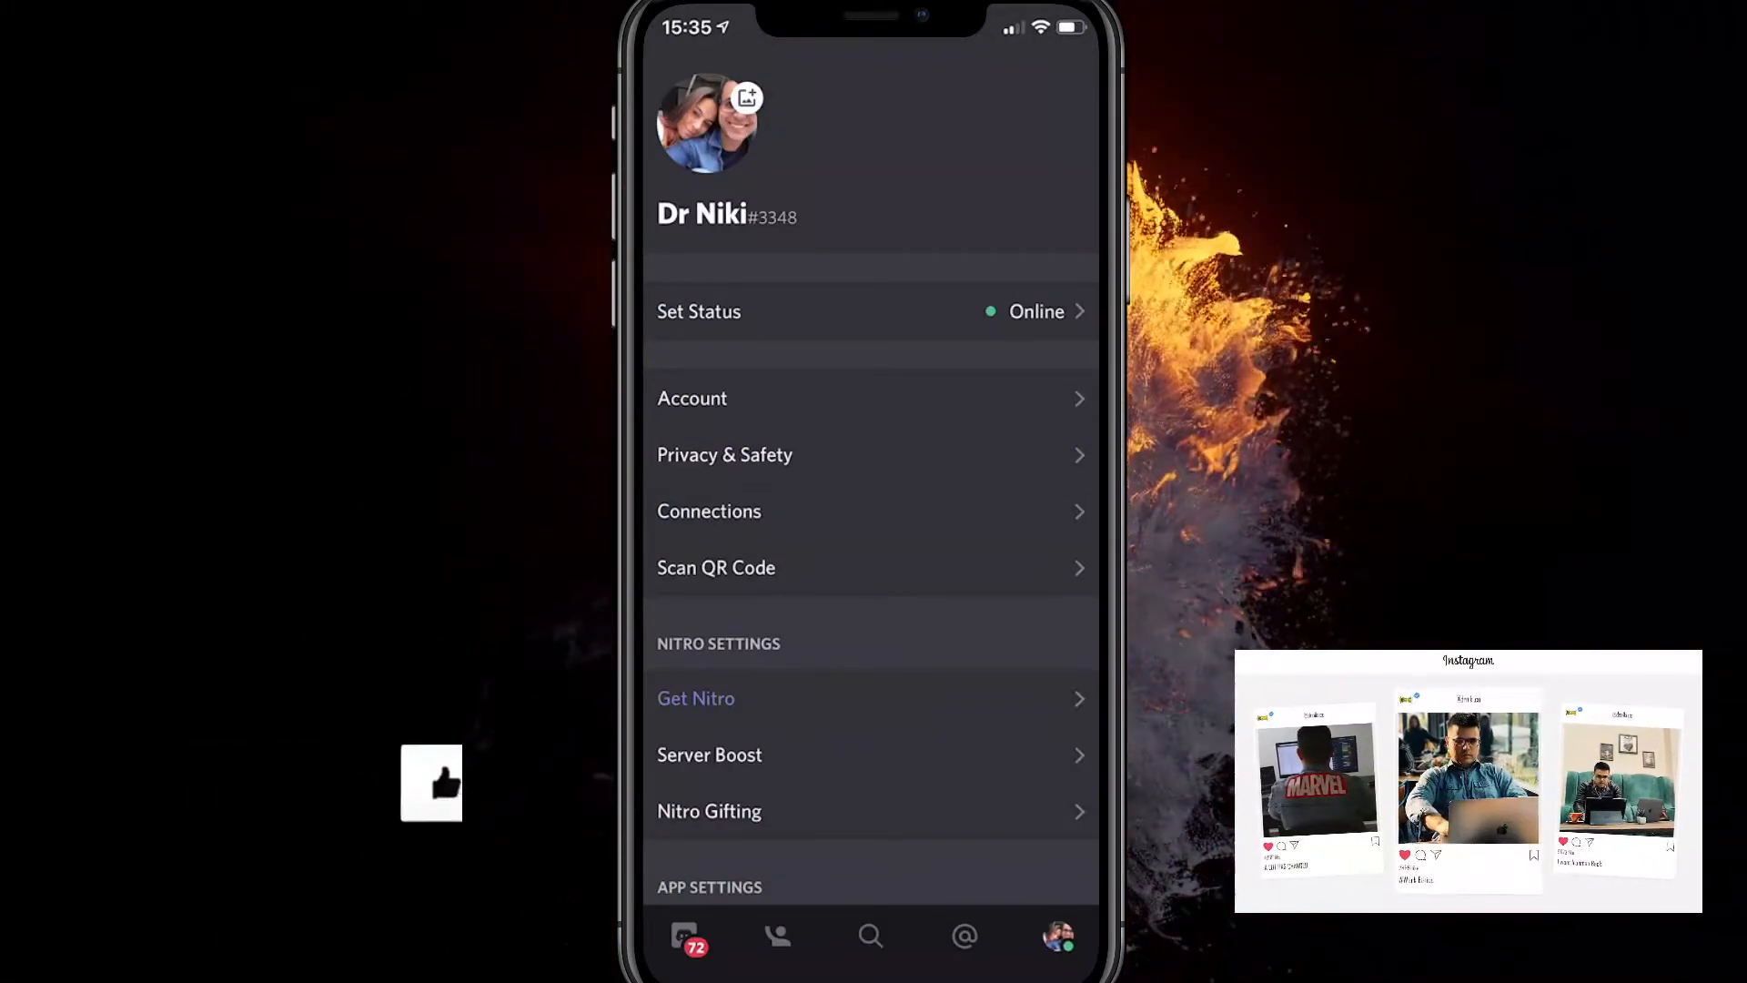
pyautogui.click(708, 510)
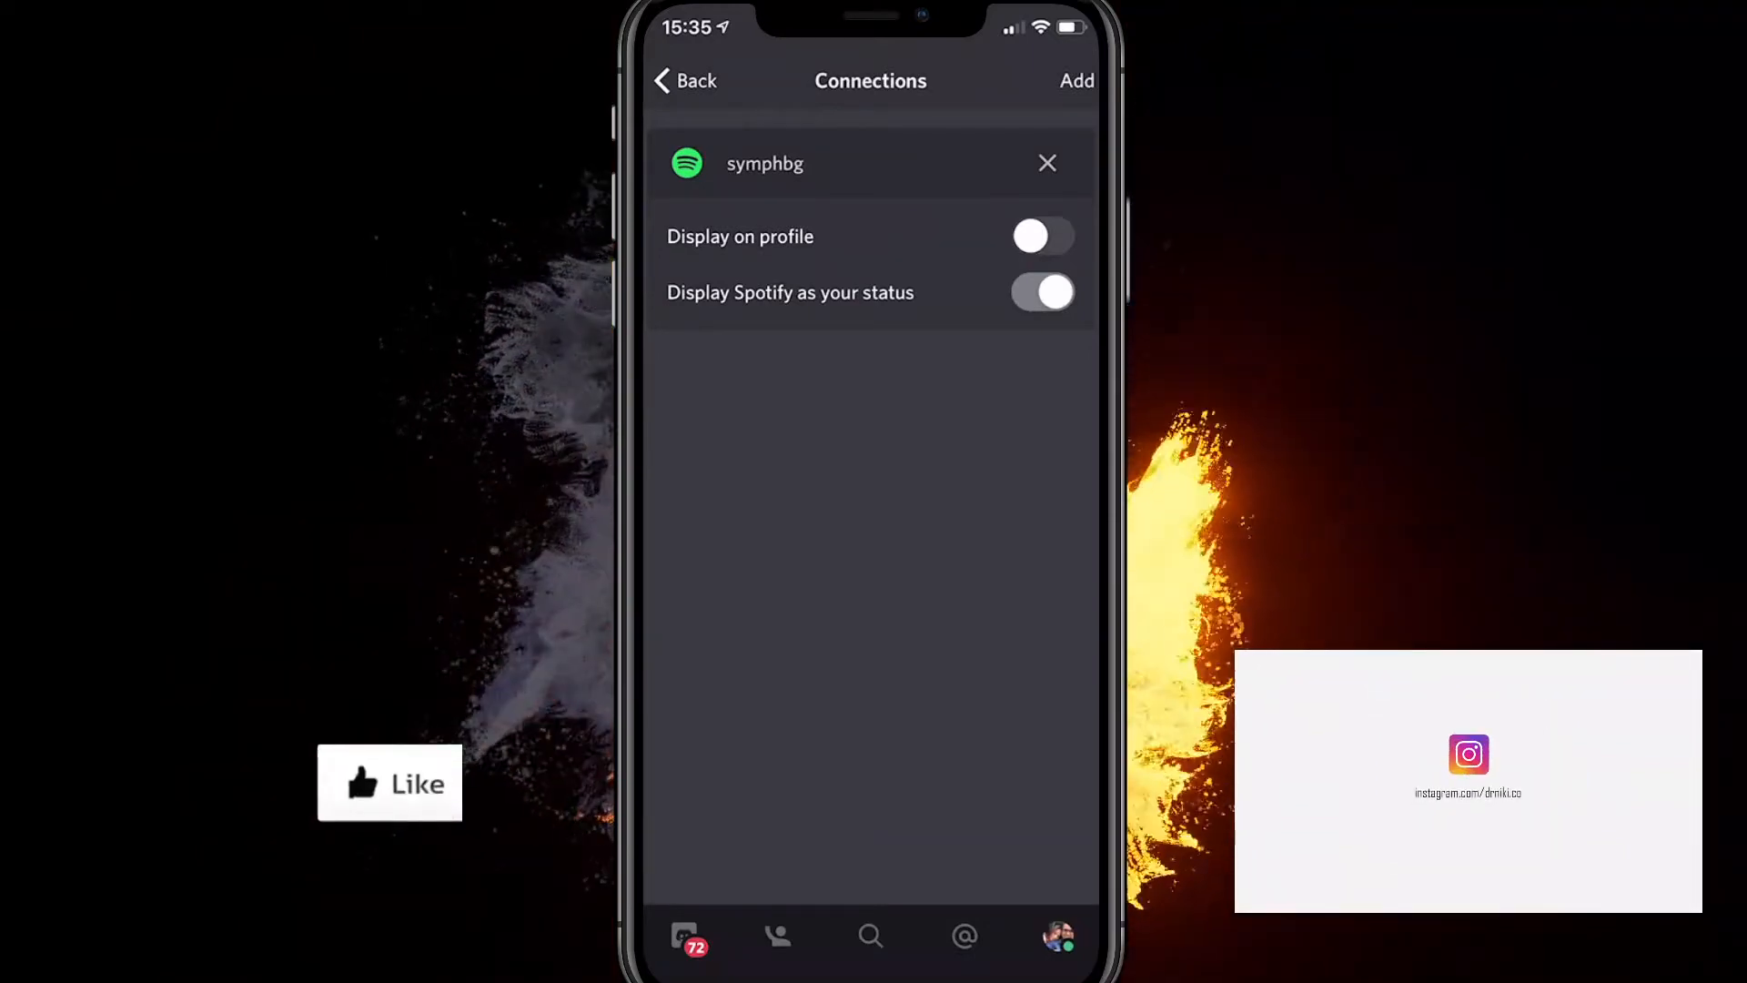
pyautogui.click(1041, 236)
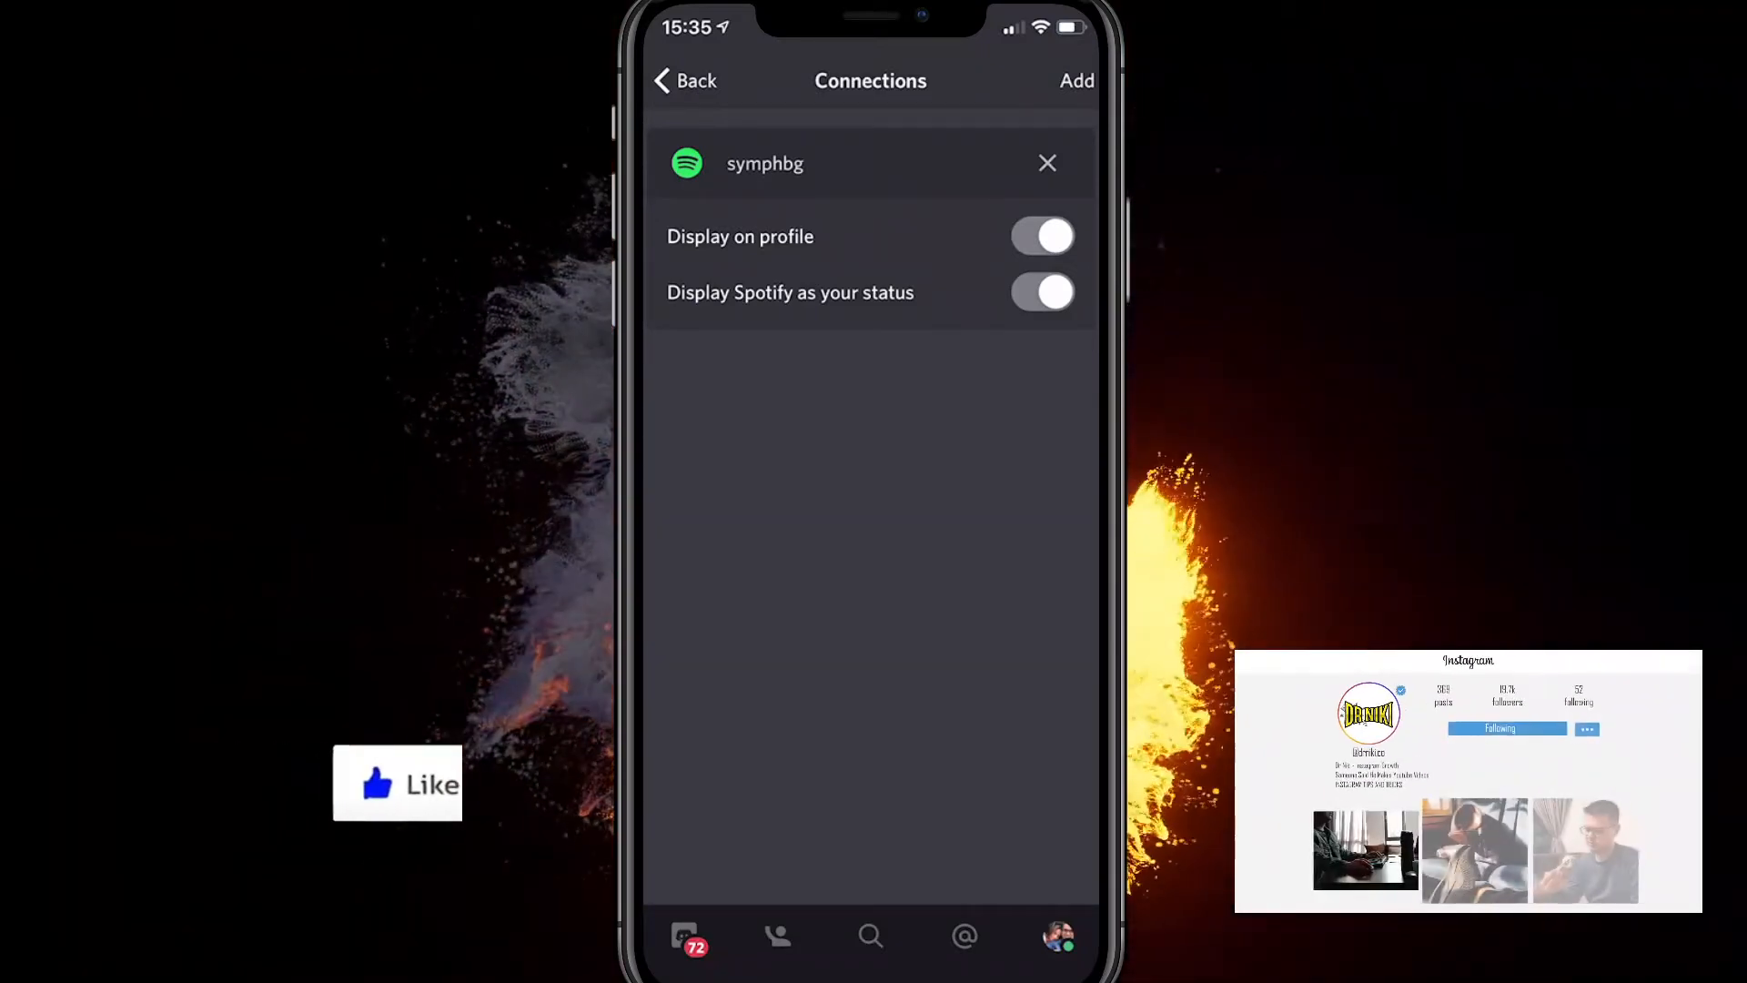
pyautogui.click(685, 80)
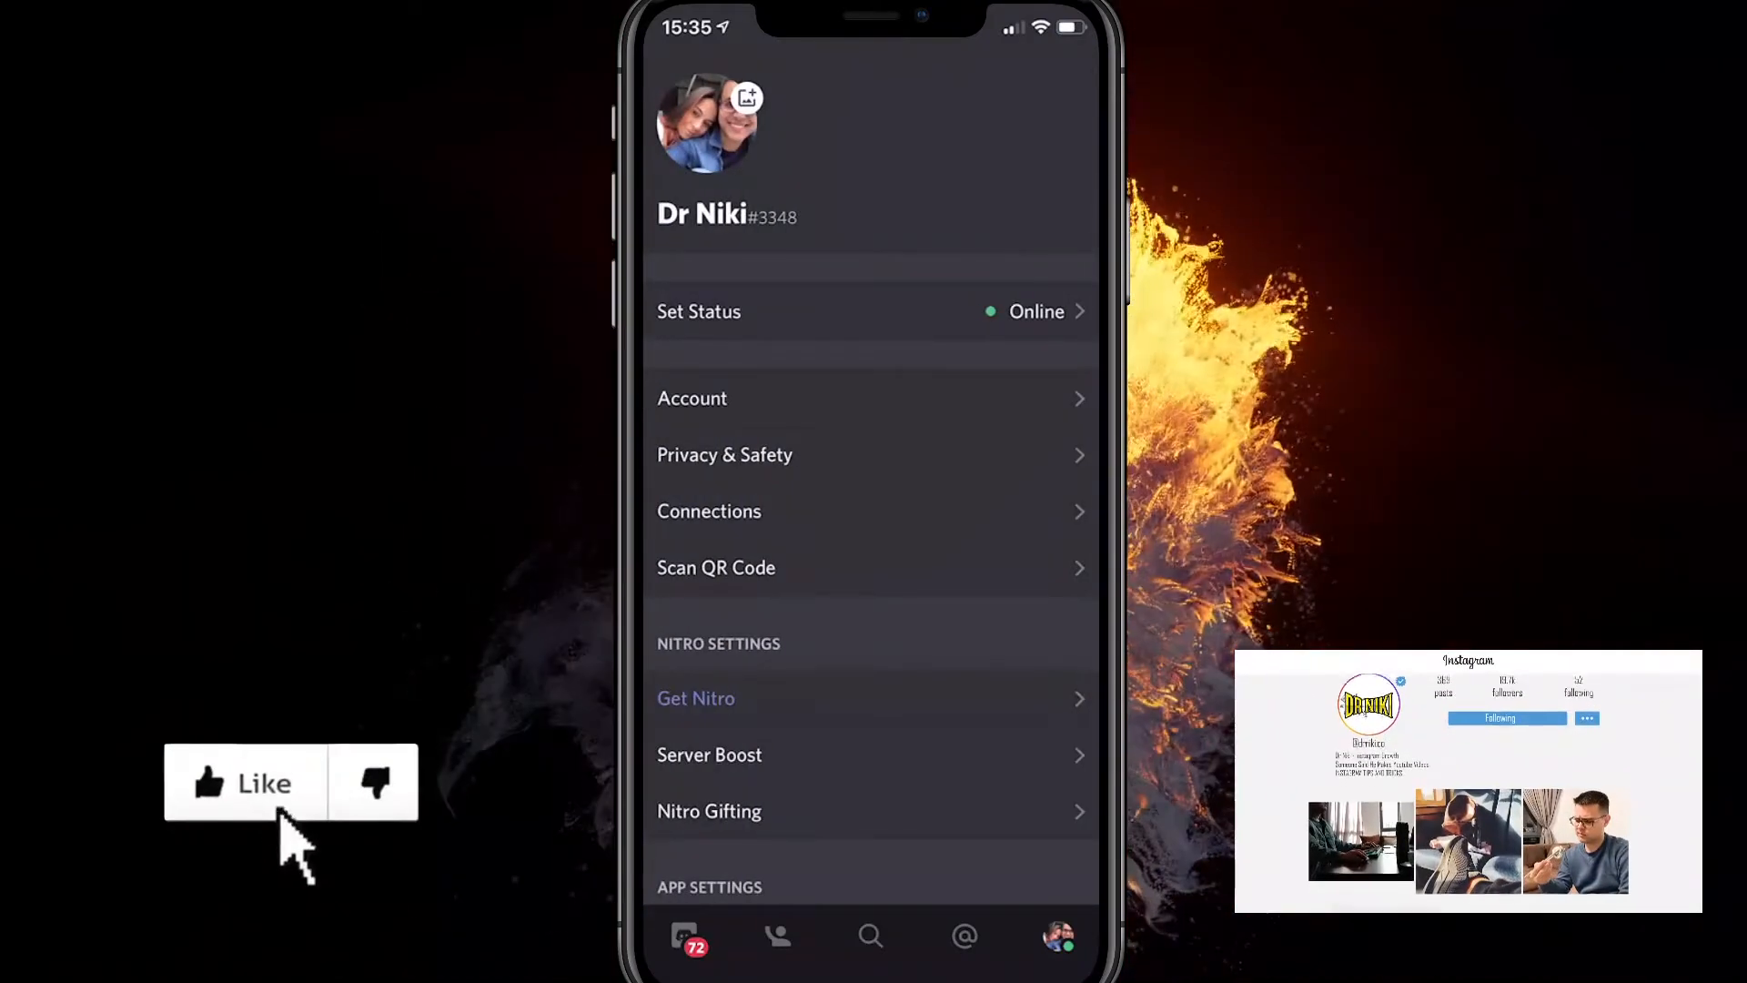